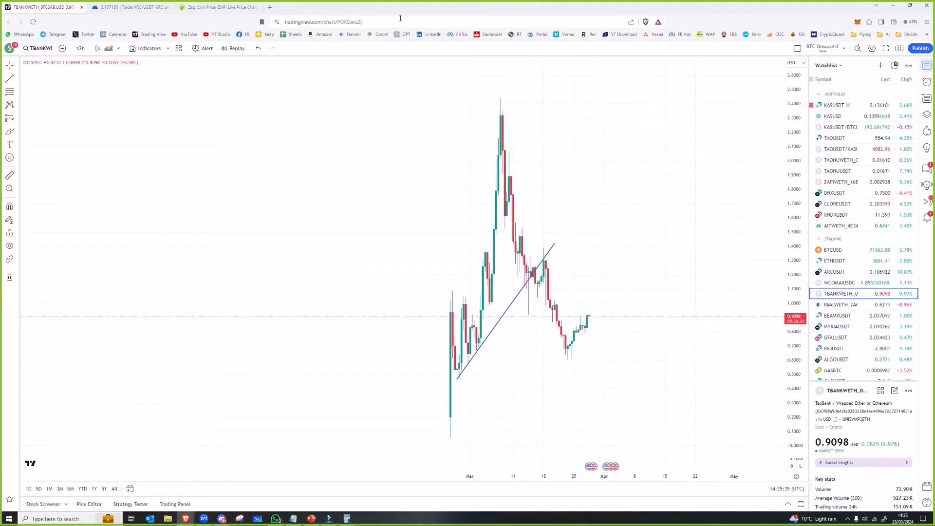
Search CoinGecko for 'tbA' and open the TaoBank (TBANK) token page.
click(224, 7)
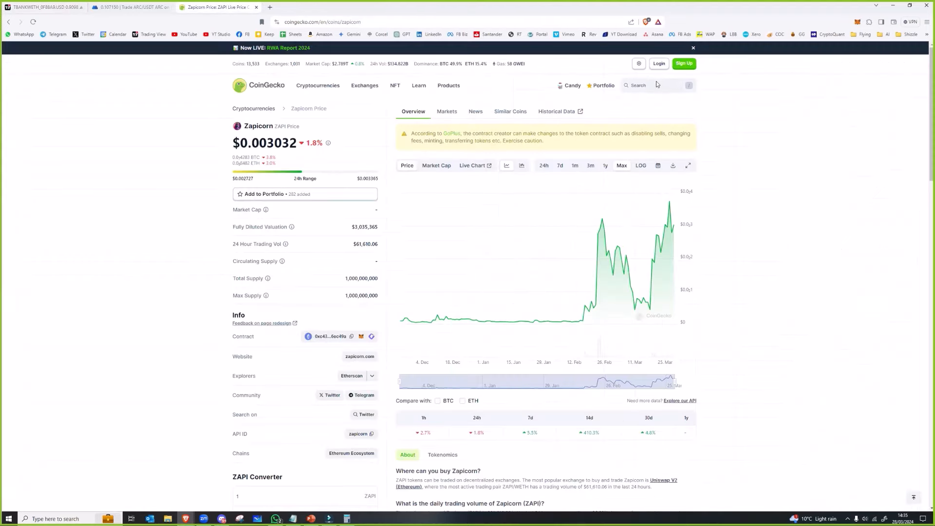
text(tbANK)
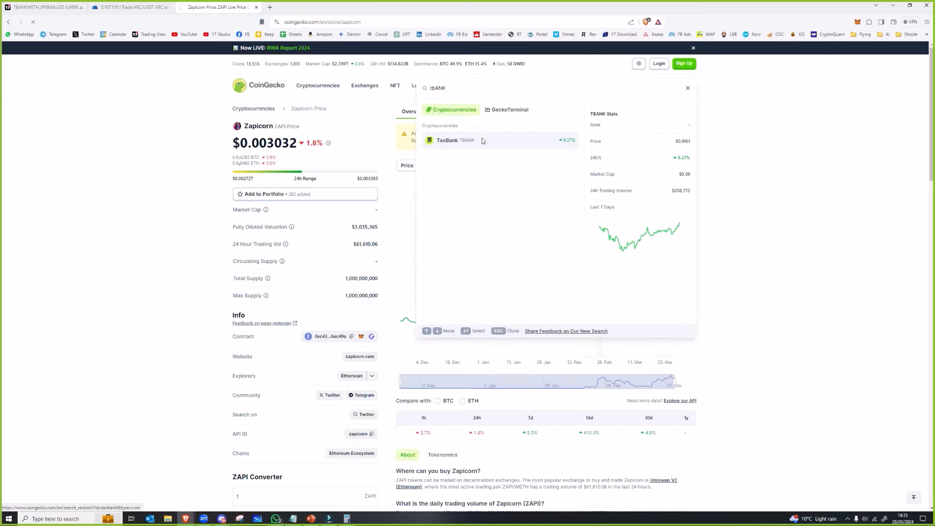
click(459, 140)
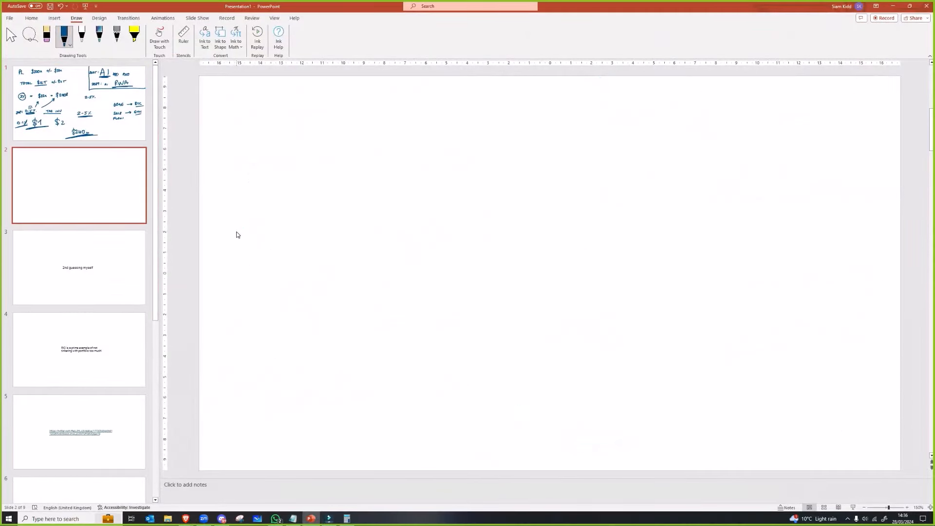
mouse_move(236, 212)
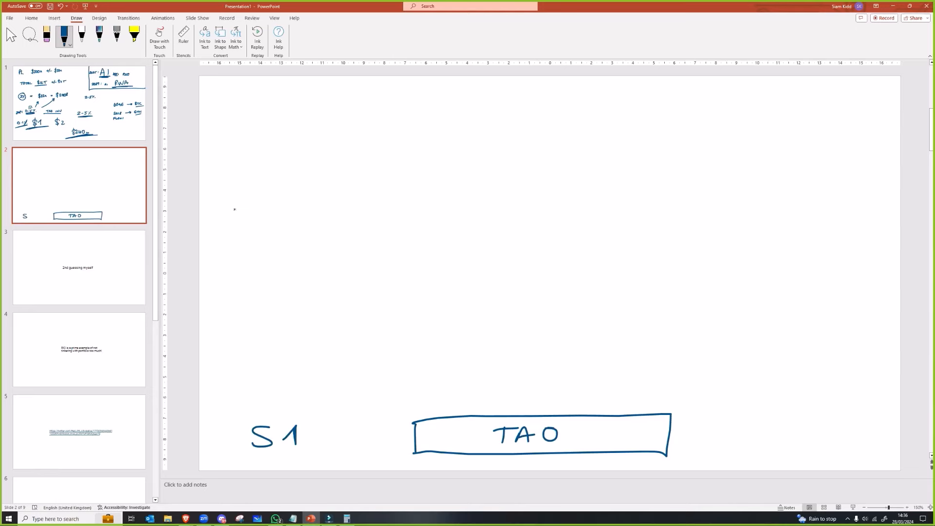
Underline the handwritten S1 label beside the TAO box on slide 2.
drag(243, 459, 319, 453)
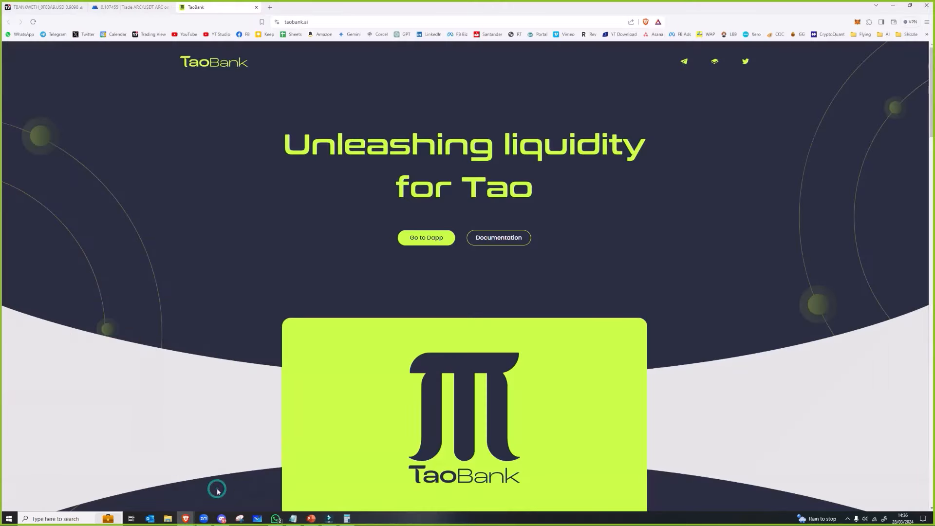
Scroll the TaoBank homepage past the loans section down to Take action.
scroll(down, 3)
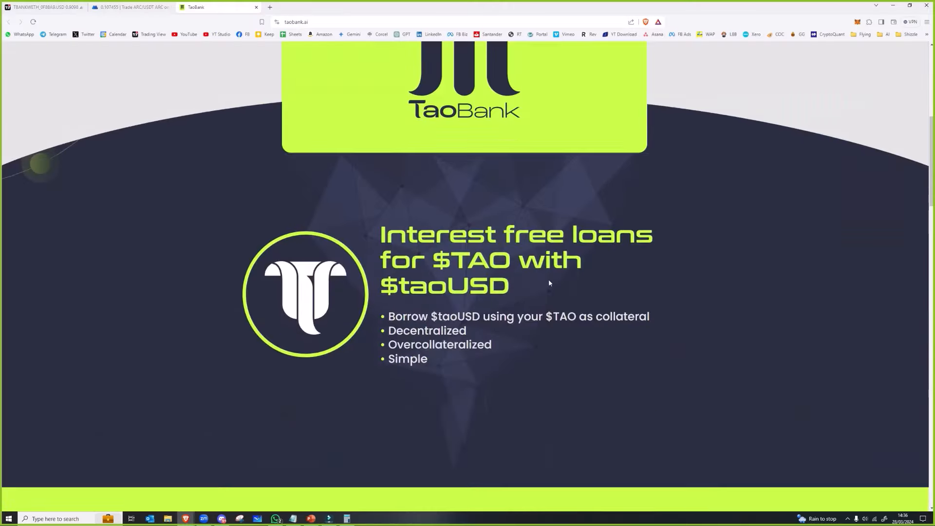
scroll(down, 3)
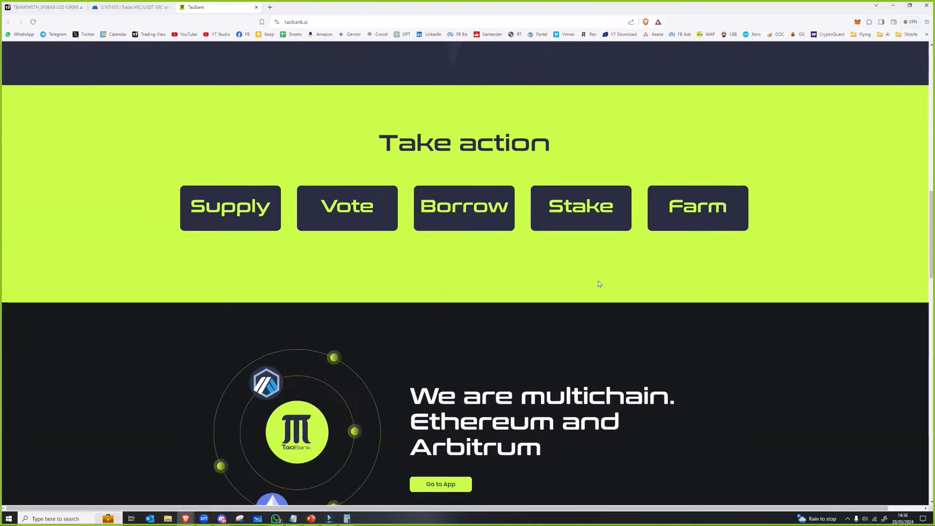
scroll(down, 3)
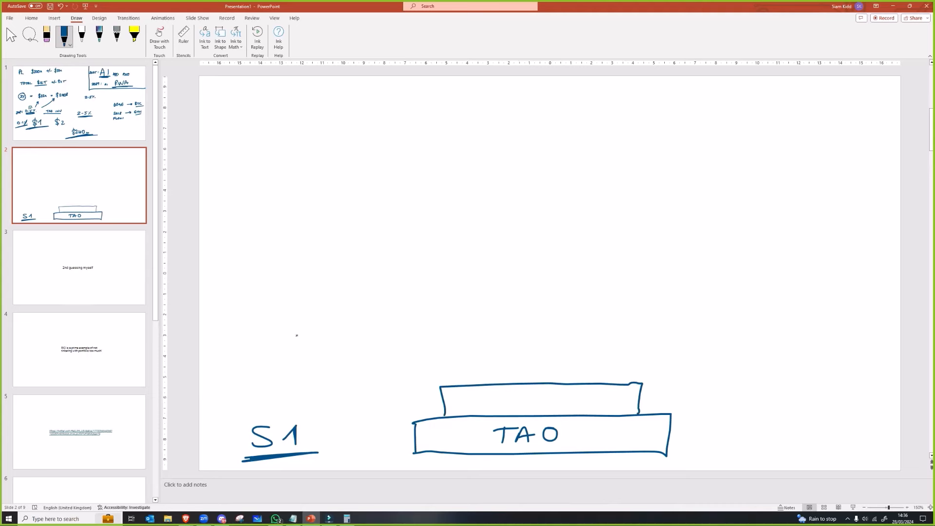
Write TBANK in the upper box and add an underlined S2 label above S1.
drag(483, 398, 539, 398)
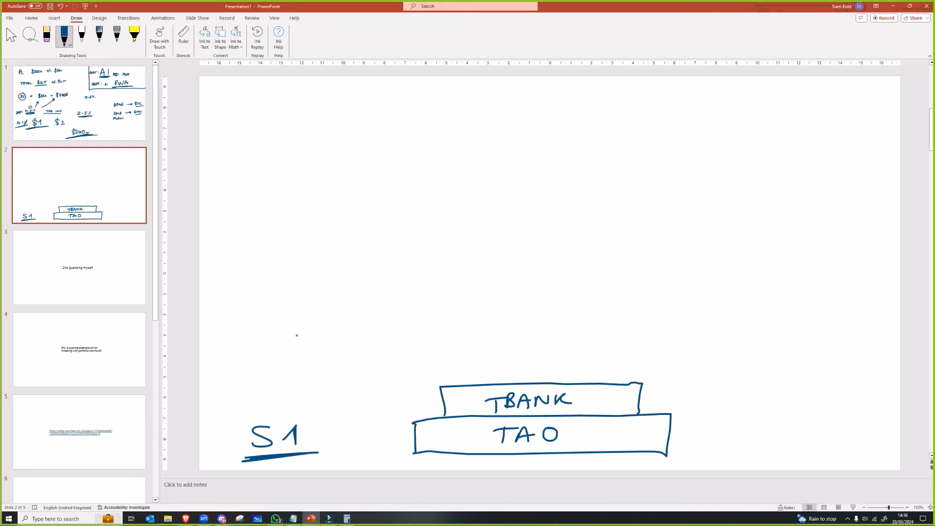
drag(322, 408, 331, 393)
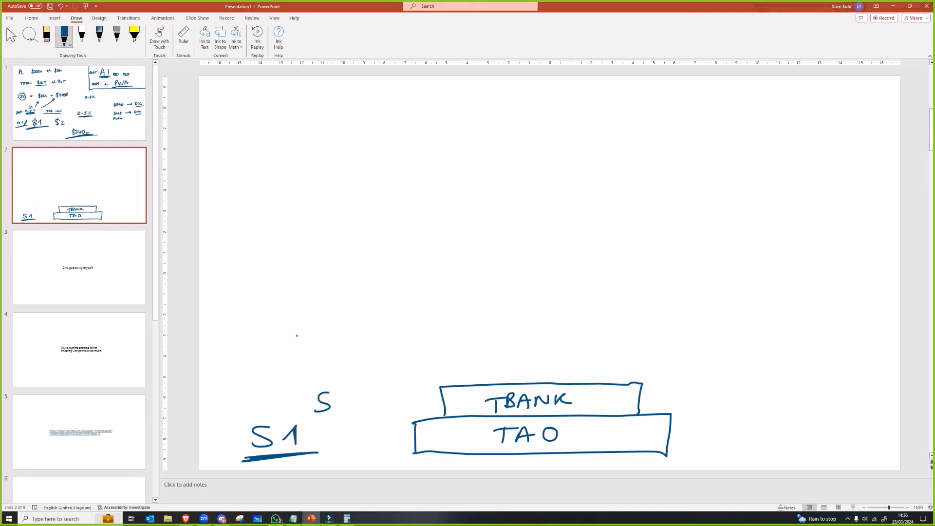
drag(328, 396, 373, 414)
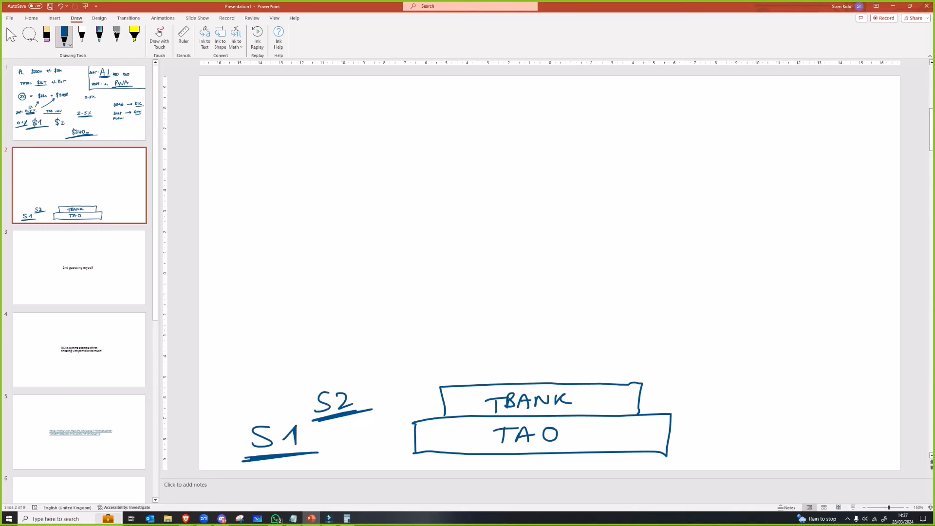
mouse_move(297, 336)
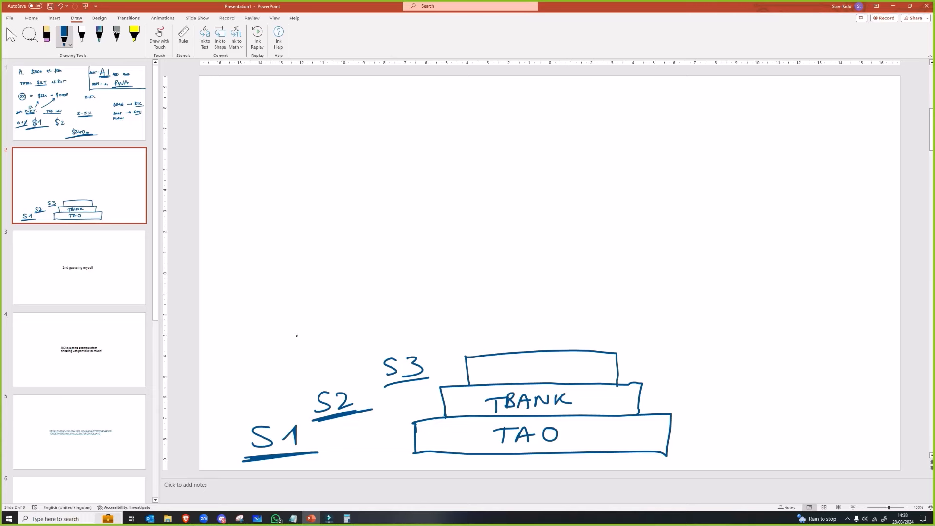
Draw a small ETH box at the left and an underlined S10 at upper right.
drag(271, 265, 348, 316)
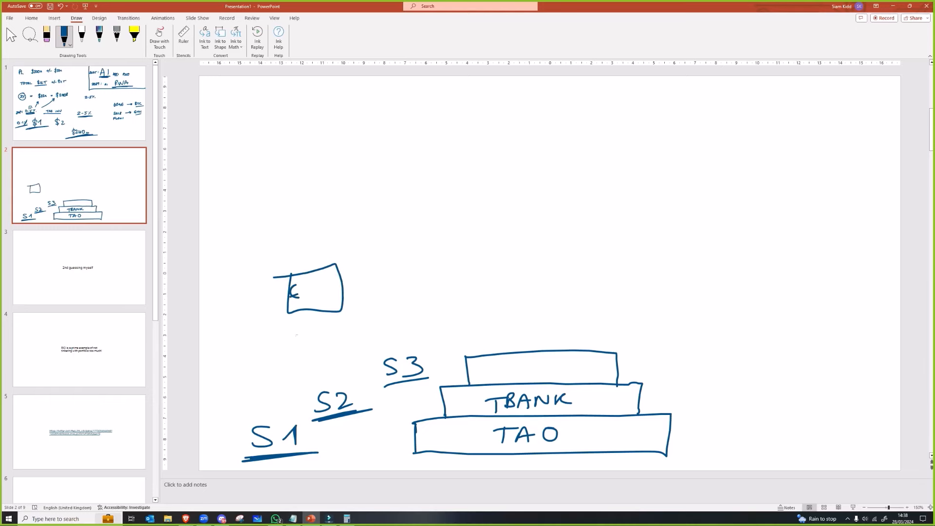
drag(304, 294, 324, 294)
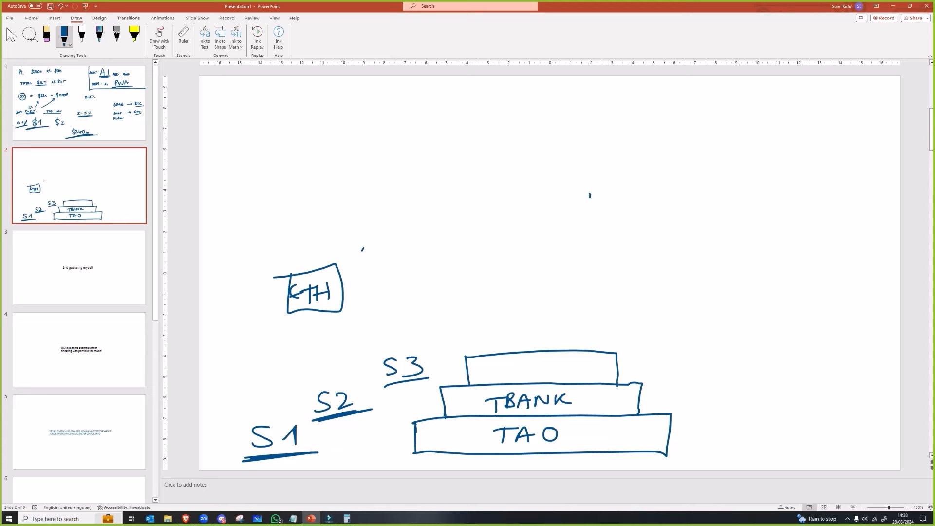
drag(578, 202, 679, 224)
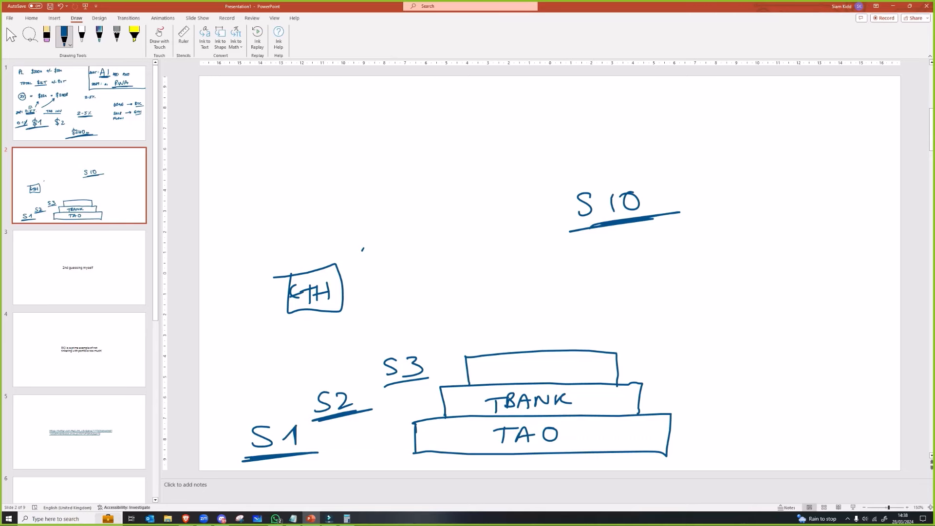
mouse_move(297, 336)
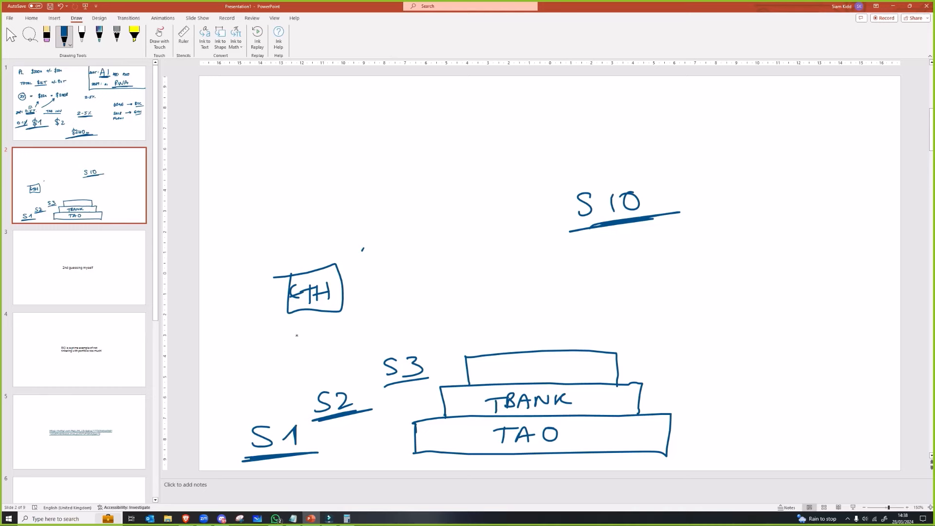
Write an underlined M:M label above the layers and a figure beside TAO.
drag(438, 152, 486, 167)
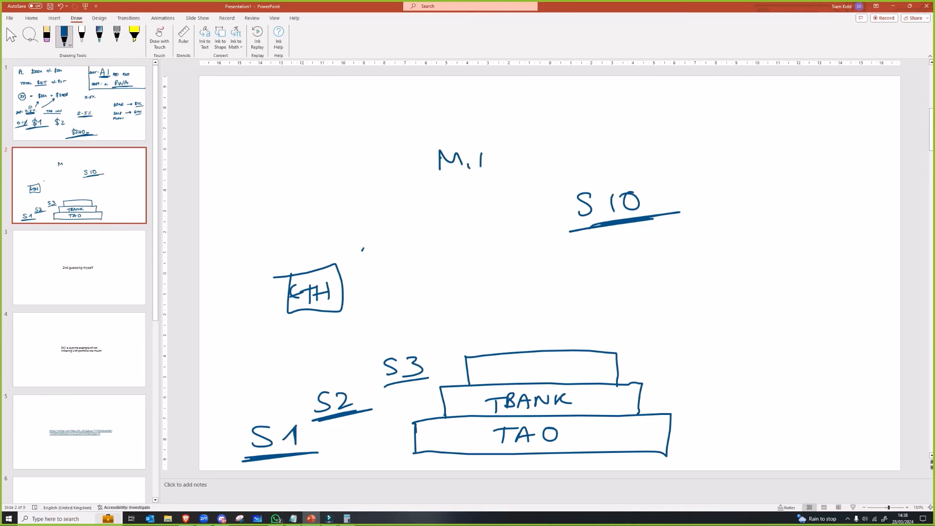
drag(483, 158, 522, 173)
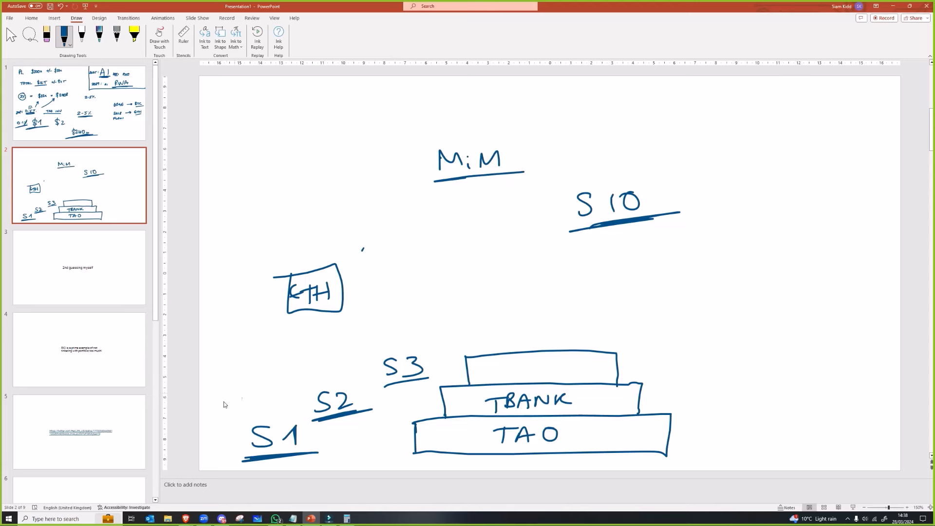
mouse_move(372, 454)
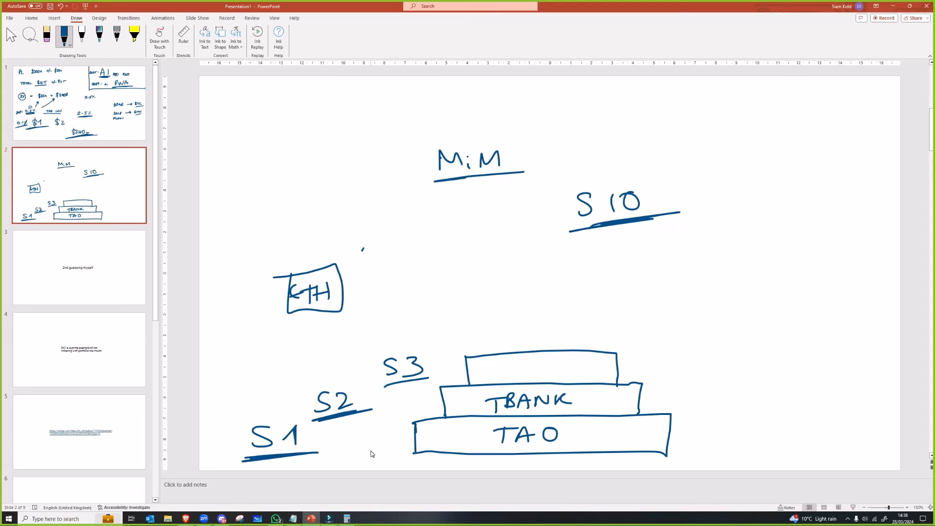
mouse_move(370, 451)
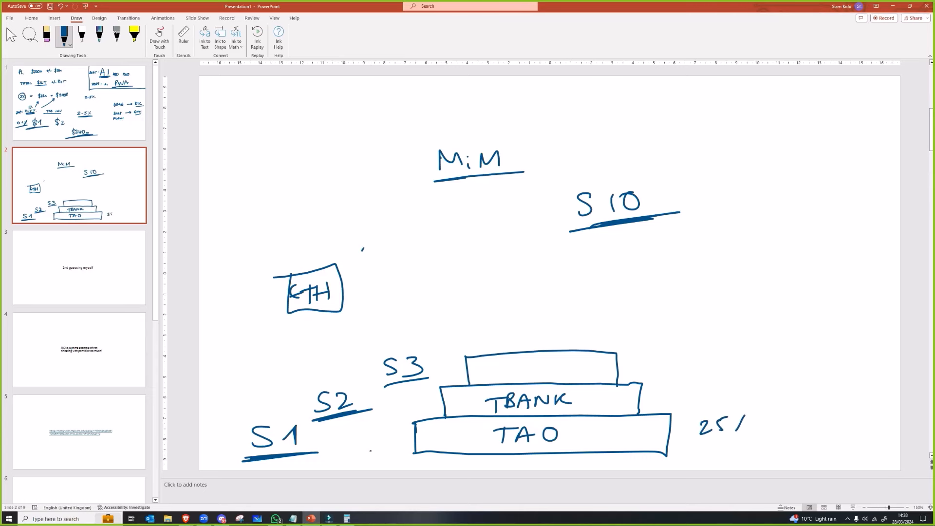
drag(700, 417, 752, 444)
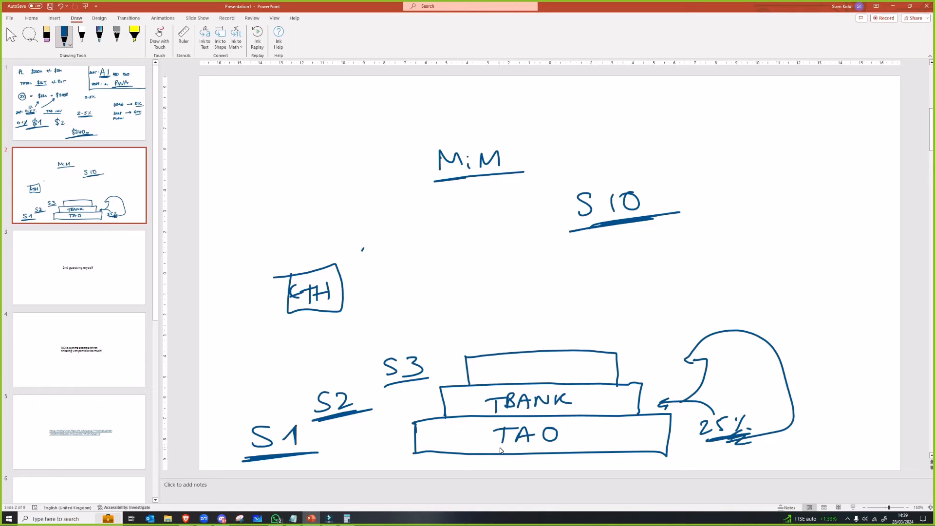
Add a slide after slide 2 with a handwritten $10k moved to its lower left.
click(75, 189)
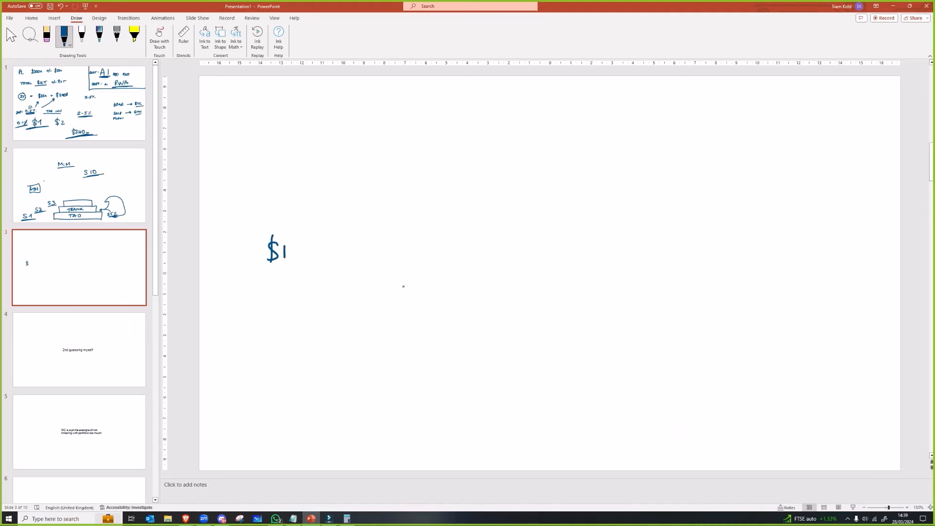
drag(286, 250, 313, 250)
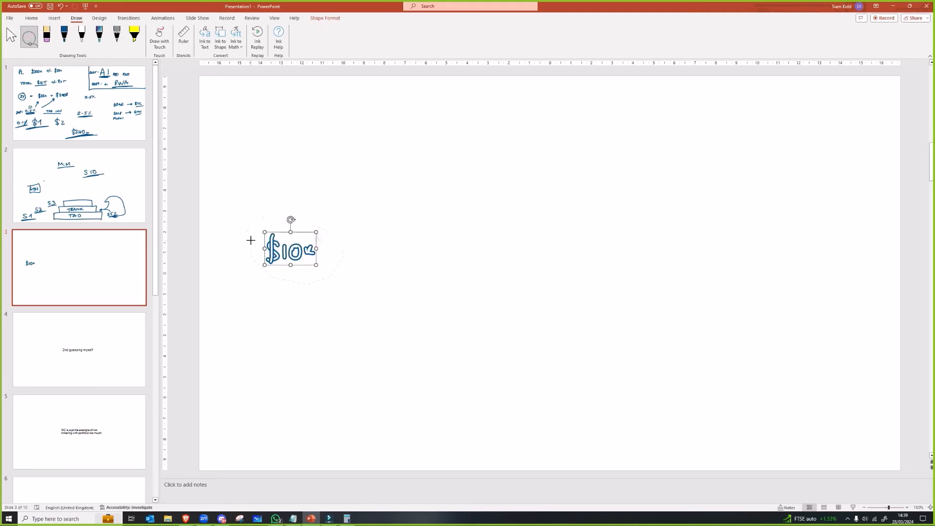
drag(290, 249, 279, 401)
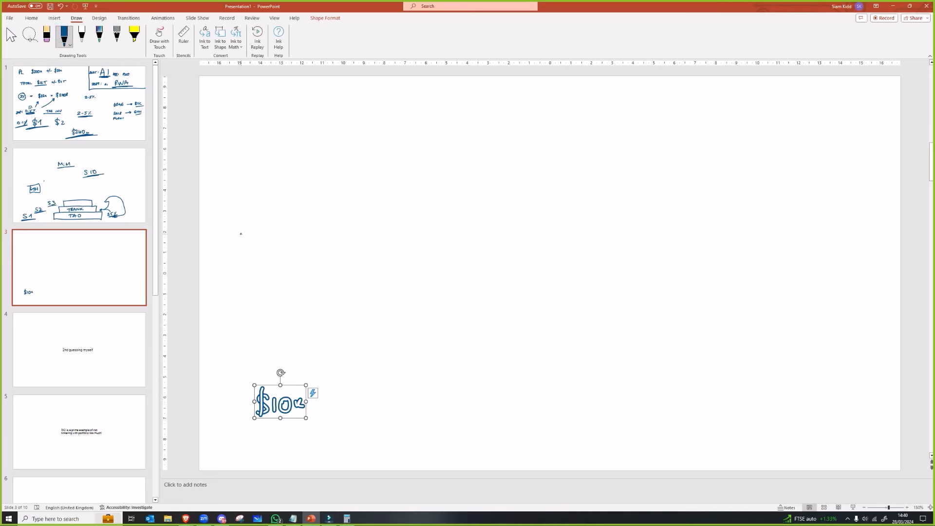
Draw a rising arrow from $10k to a handwritten $10m, with 100% EFF beneath.
drag(324, 403, 658, 241)
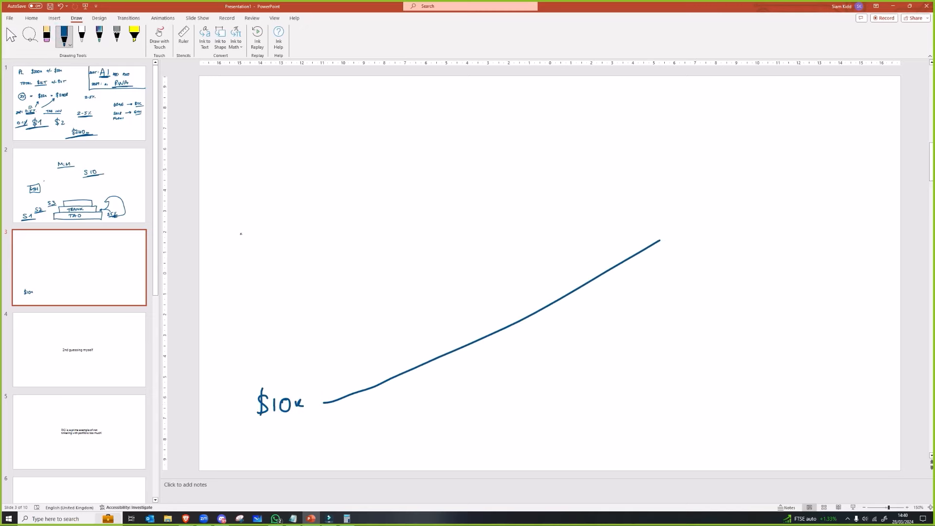
drag(658, 242, 786, 161)
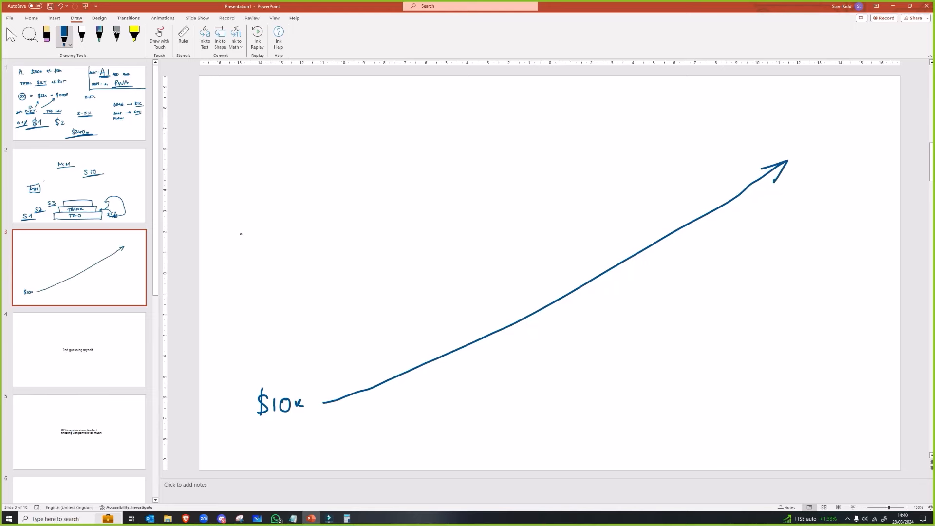
drag(787, 122, 799, 152)
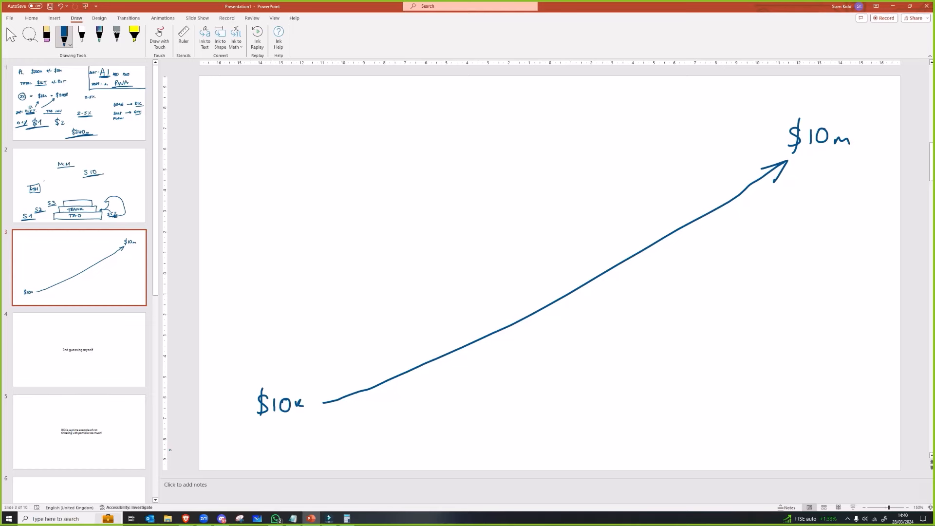
drag(825, 181, 850, 182)
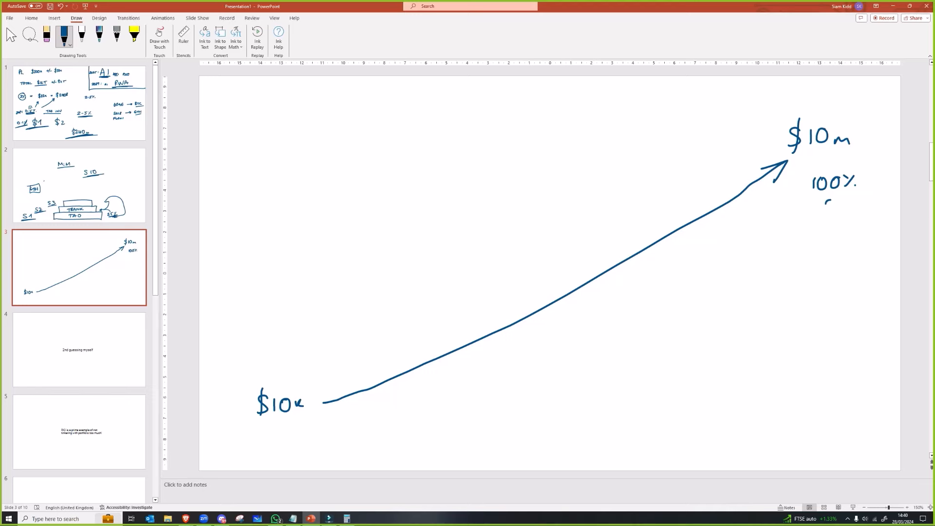
drag(824, 206, 853, 205)
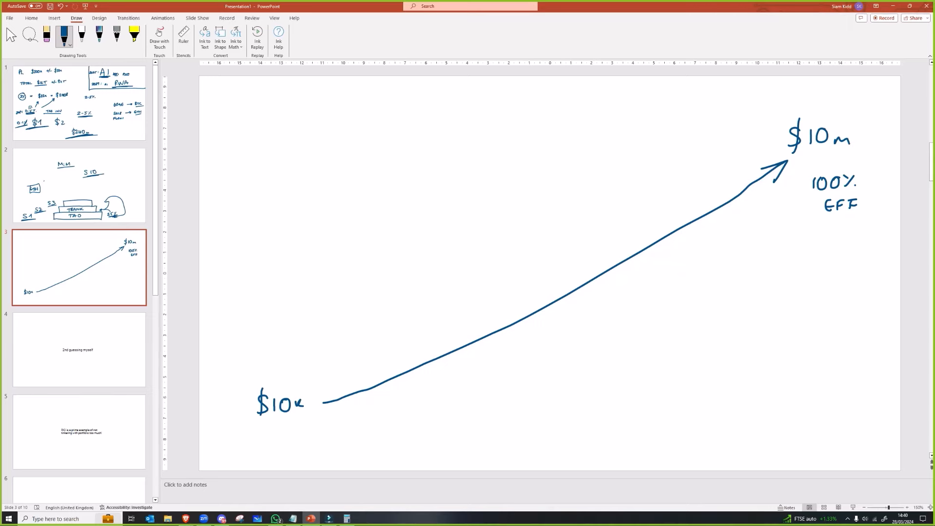
mouse_move(170, 452)
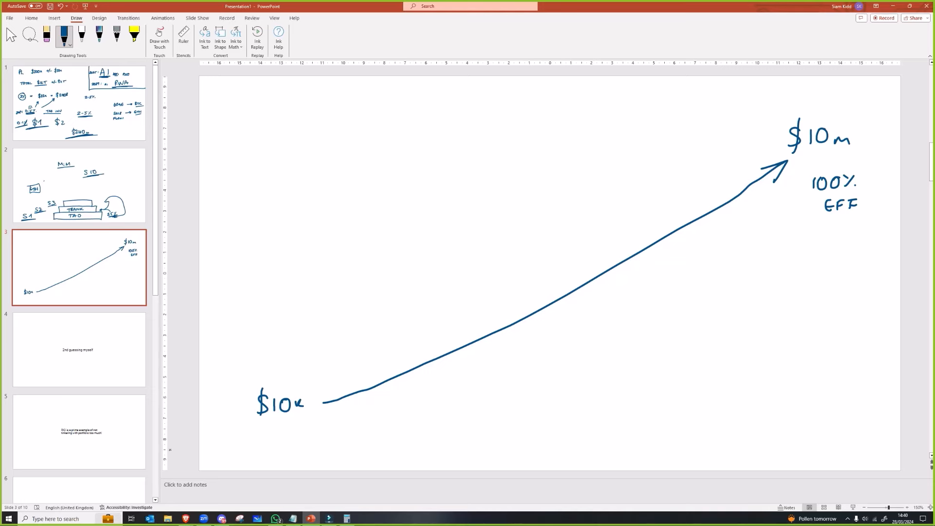
Draw arrows from $10k labelled 0% and -0%, plus another unlabelled rising arrow.
drag(327, 403, 646, 403)
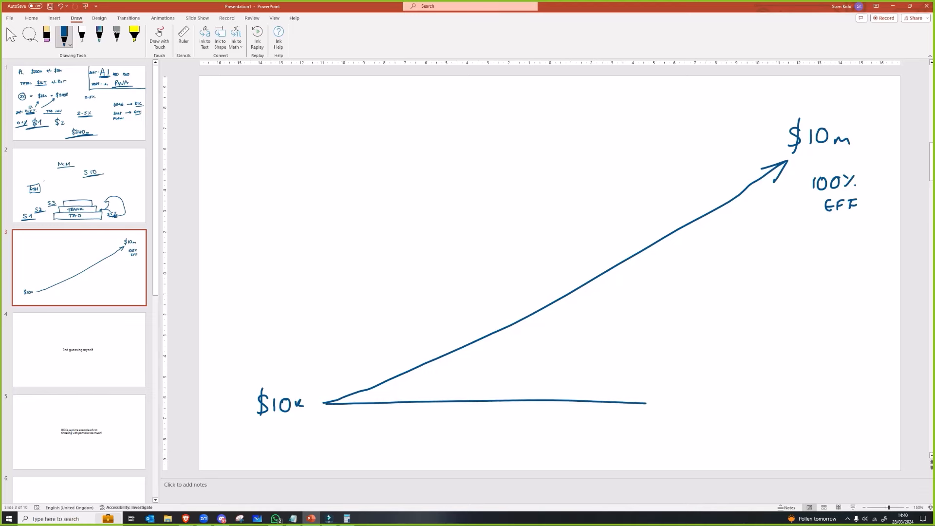
drag(643, 402, 846, 404)
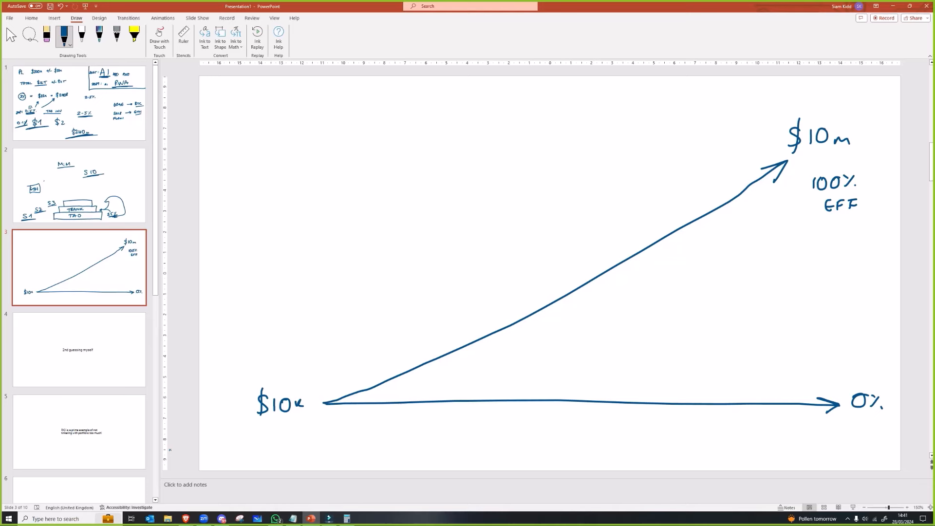
drag(325, 406, 409, 416)
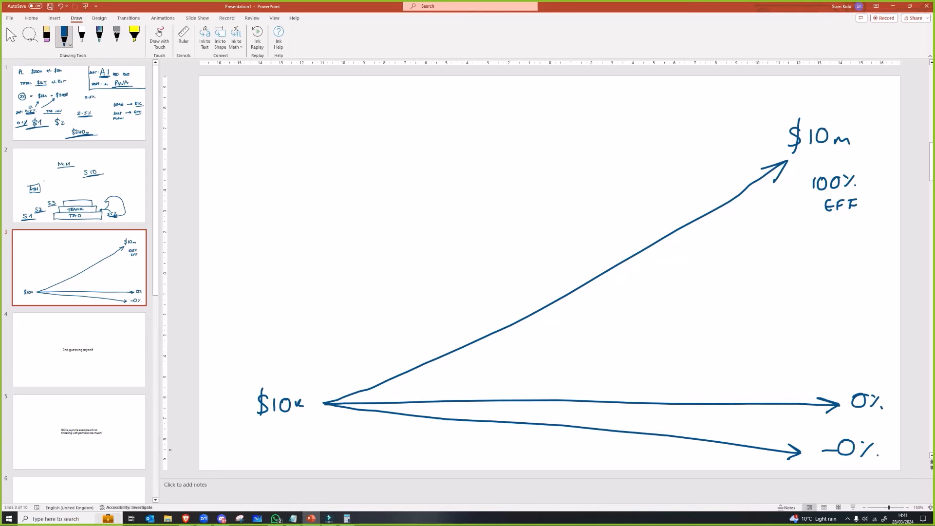
drag(337, 399, 822, 304)
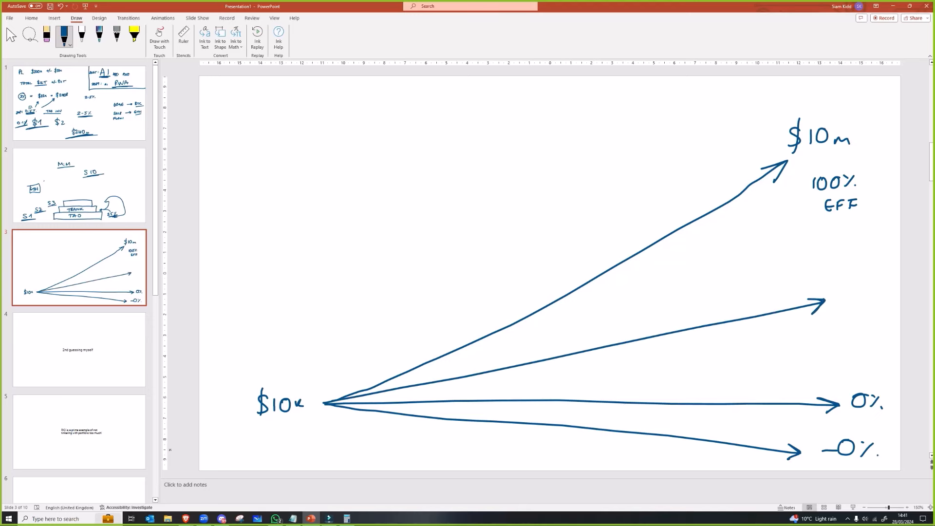
Label the middle arrow X, add a 20% arrow, and sketch a seesaw under BEST RISK.
drag(843, 283, 865, 307)
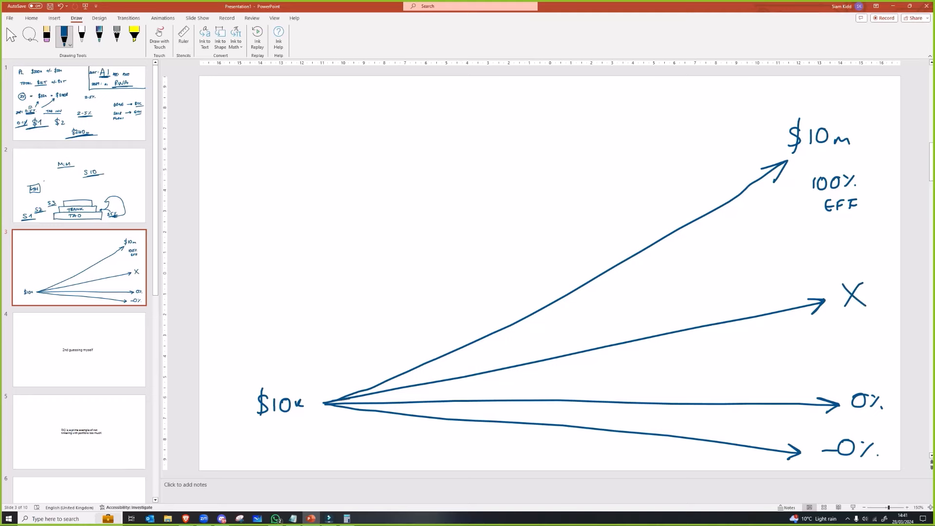
drag(333, 403, 811, 363)
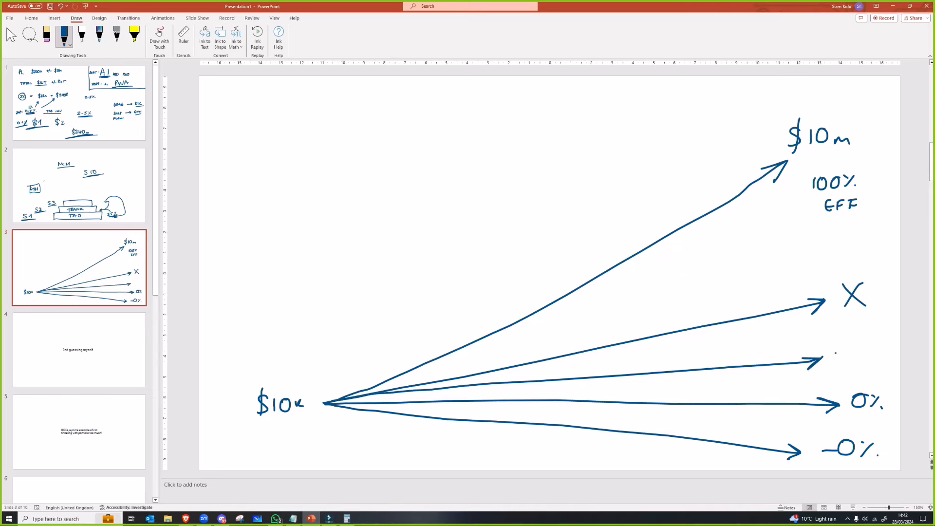
drag(828, 361, 858, 355)
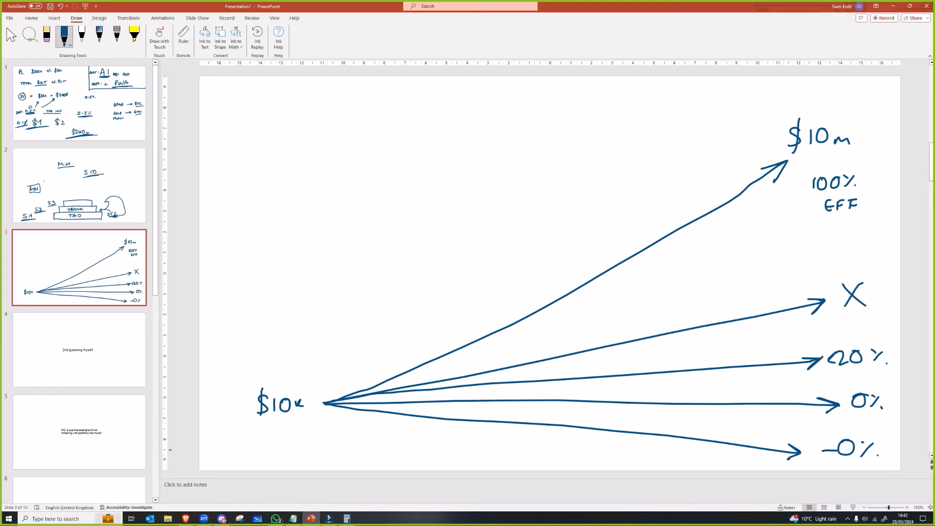
drag(268, 203, 560, 203)
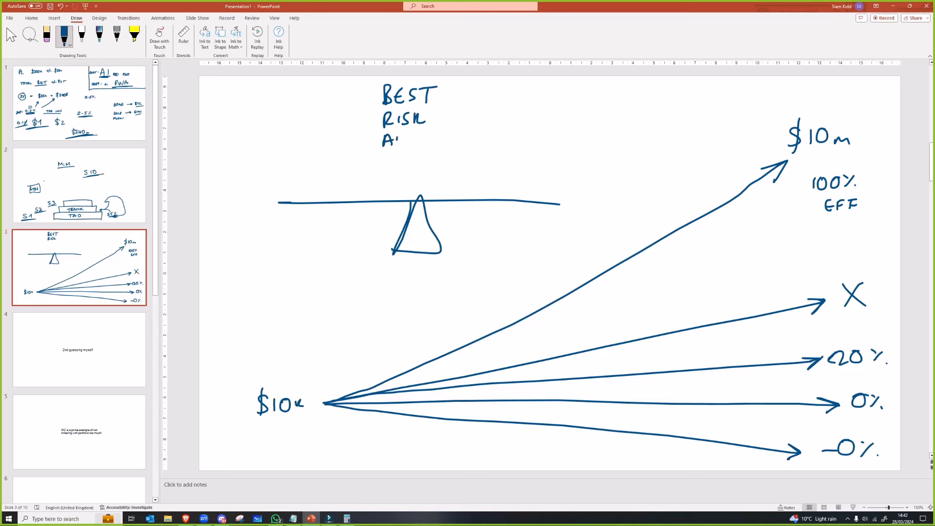
Write ADJUSTED ROI to finish the heading and start a stroke below the seesaw.
drag(390, 138, 454, 138)
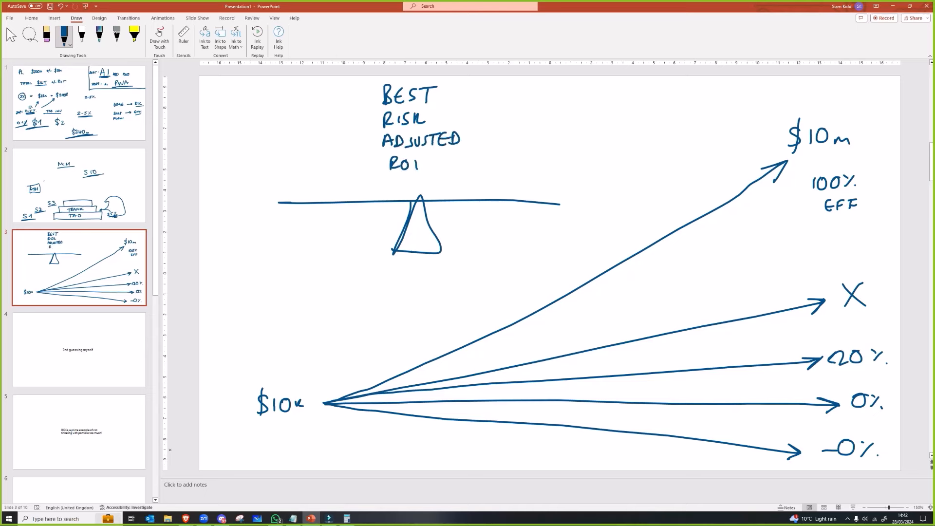
drag(355, 274, 356, 296)
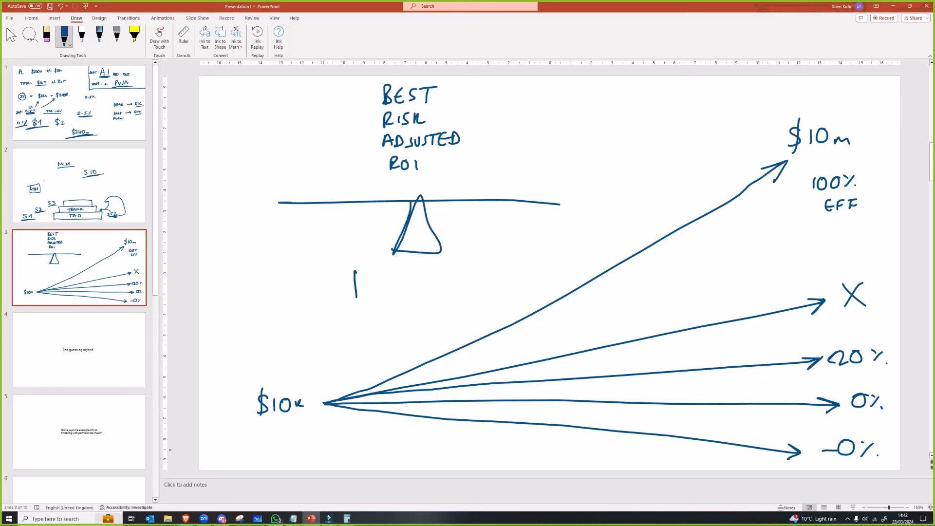